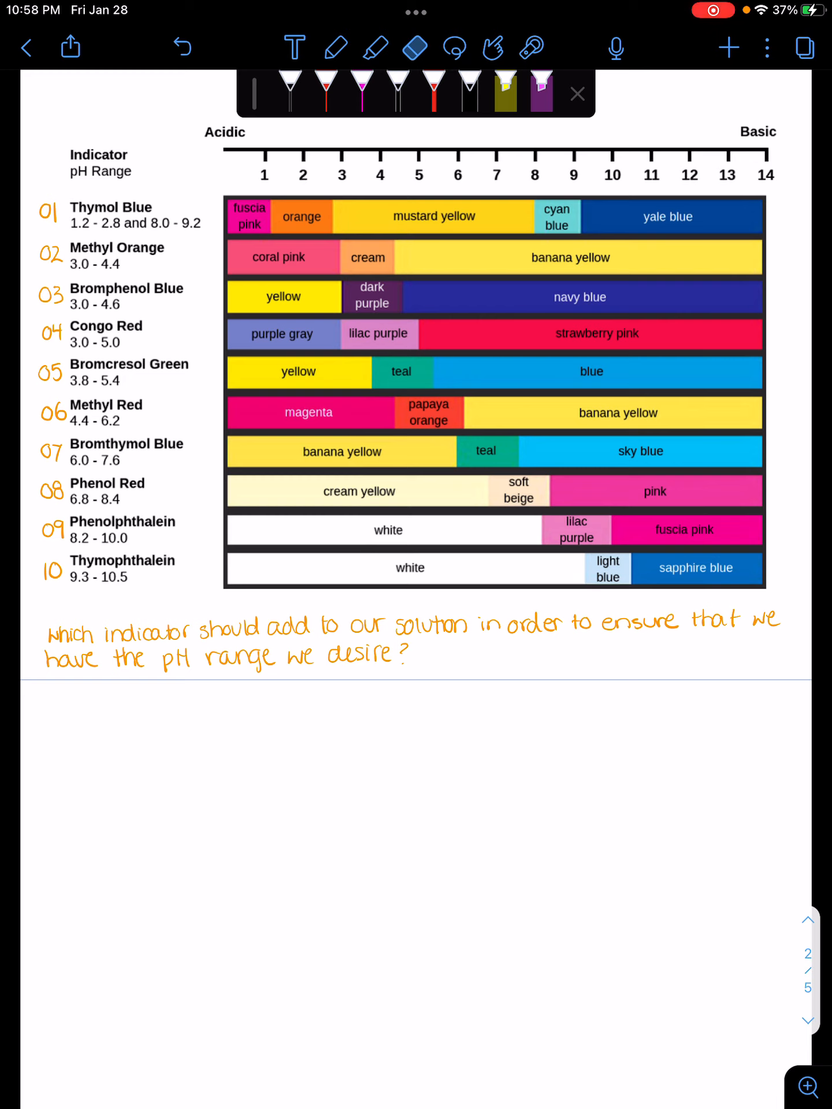
With pink ink, circle pH 9, draw its line down the chart, and label a beaker 'pH'
left_click(361, 91)
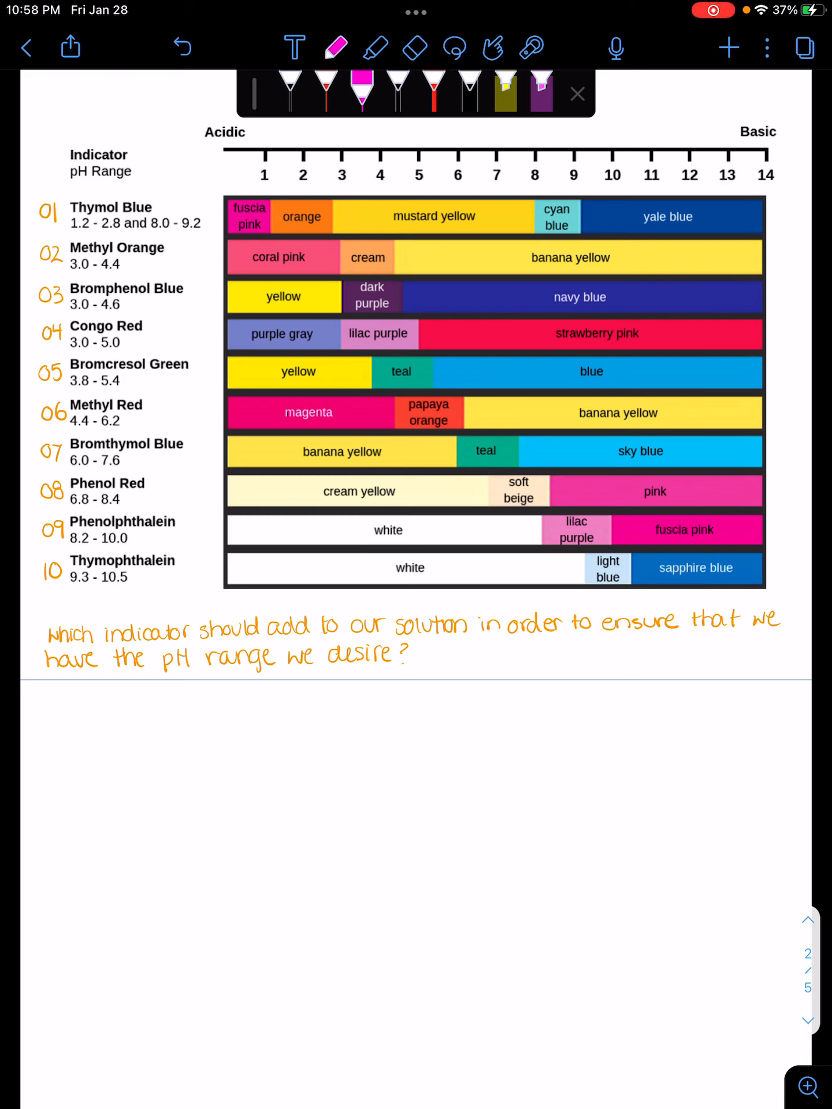
type("pH")
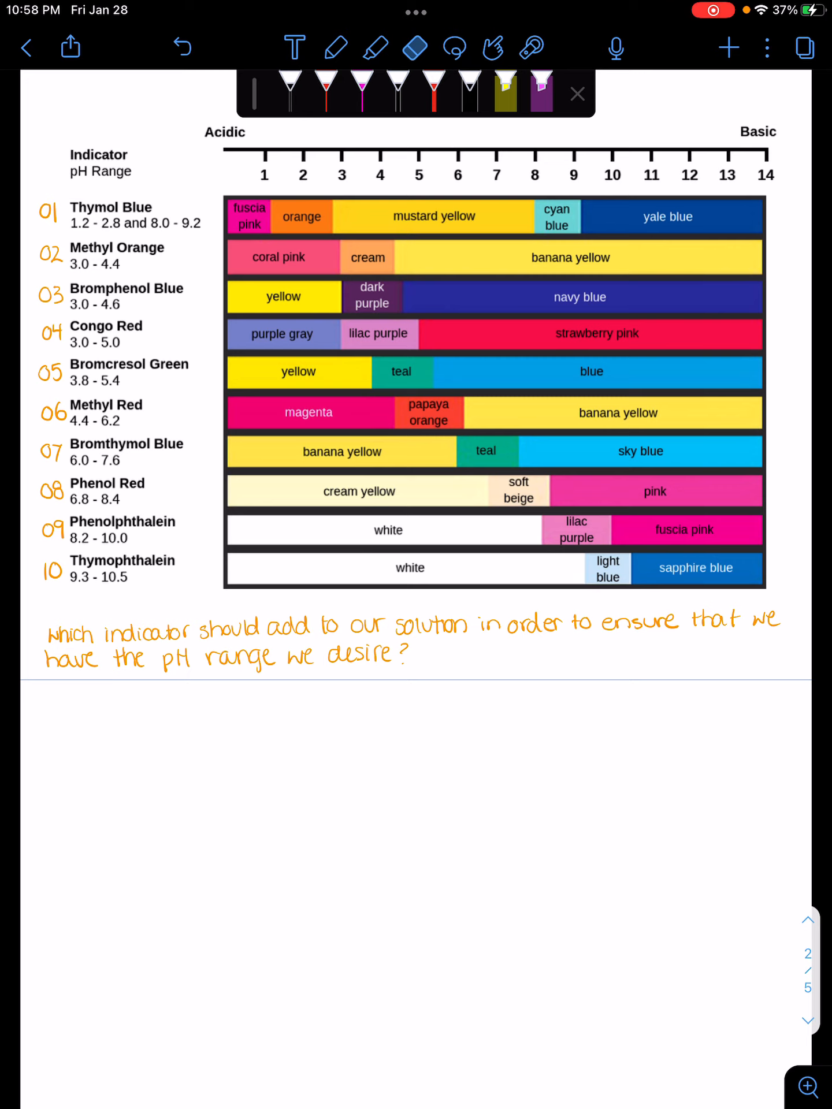
scroll("up", 3)
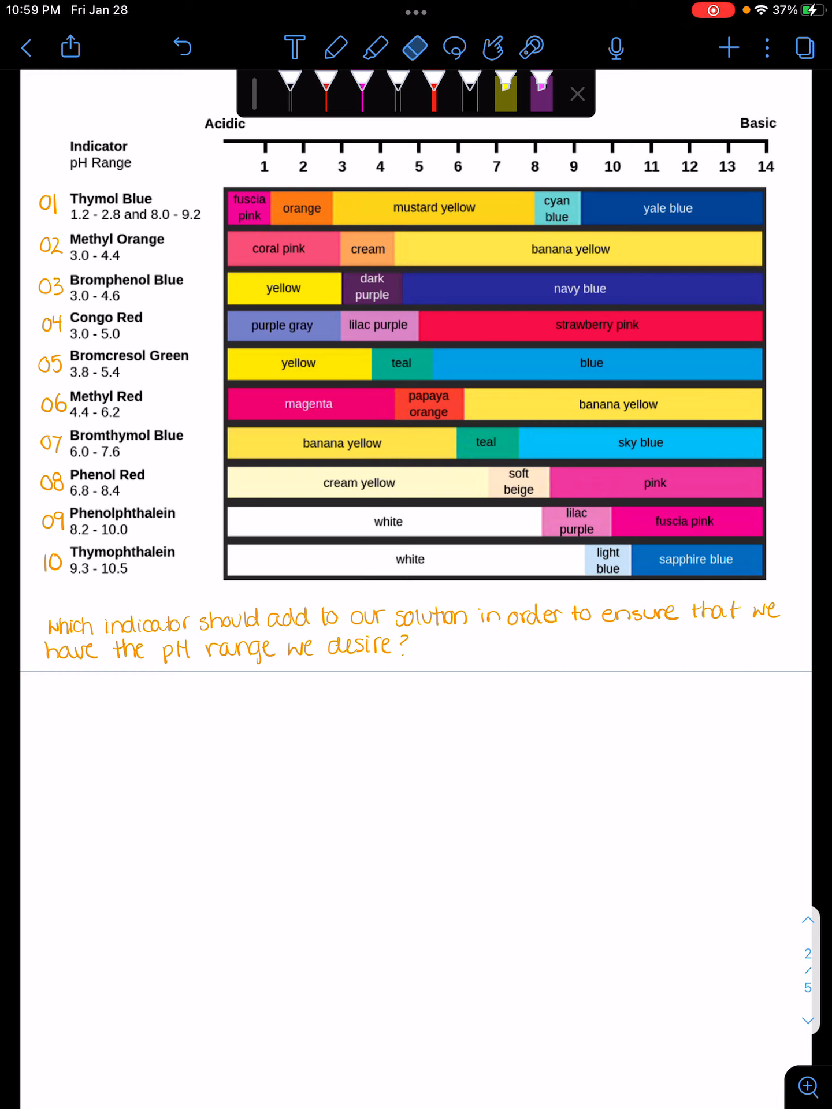
type("pH 9")
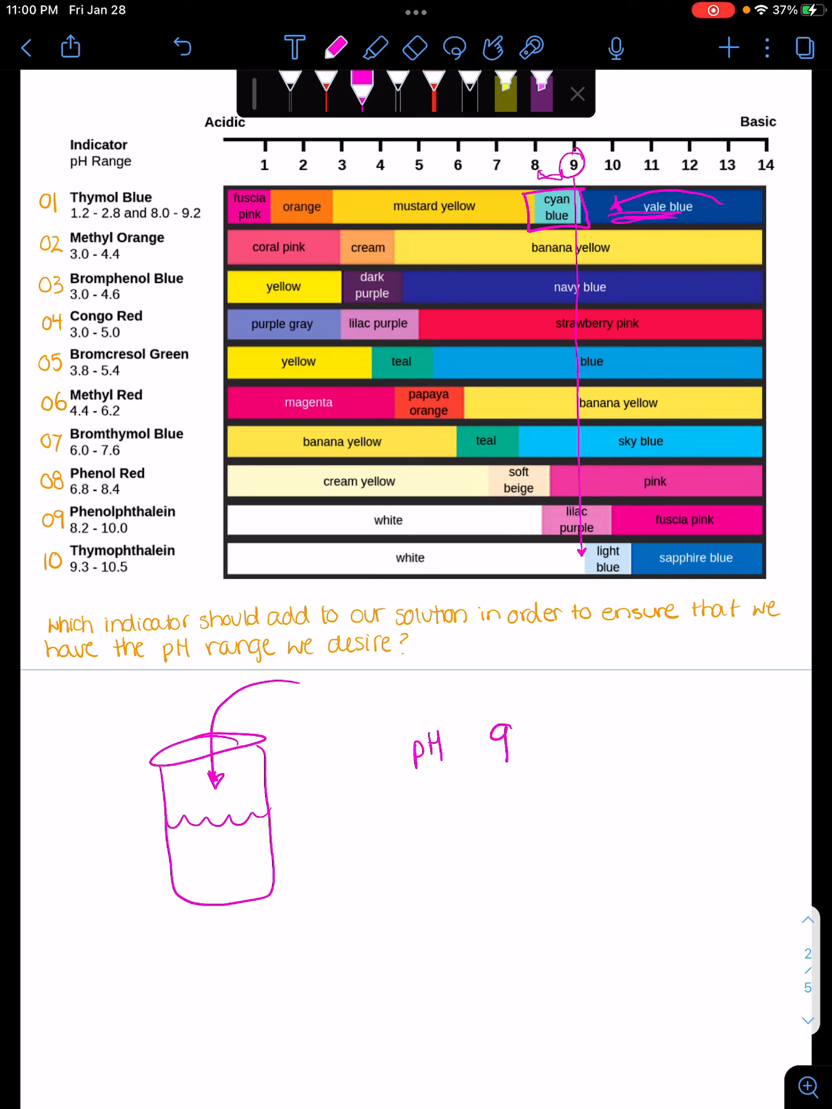
Cross out indicators 02–08 at pH 9 and bracket Phenolphthalein and Thymophthalein
left_click(416, 47)
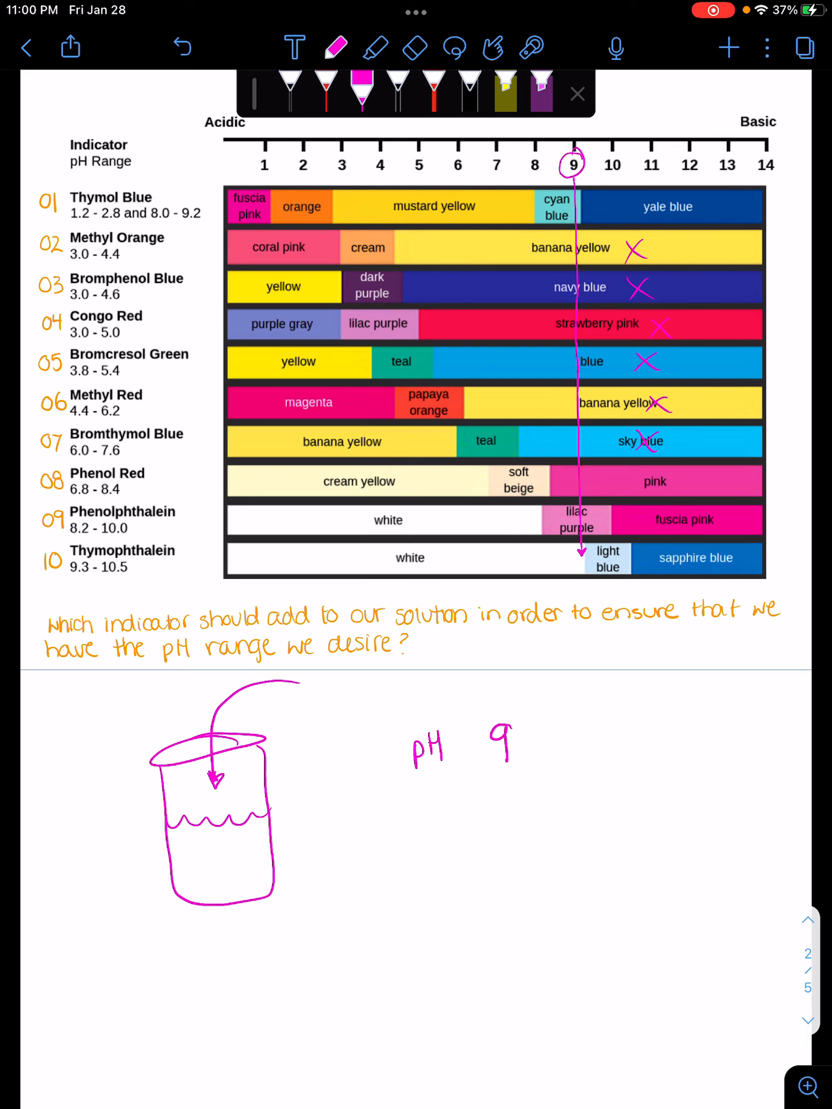
left_click(615, 483)
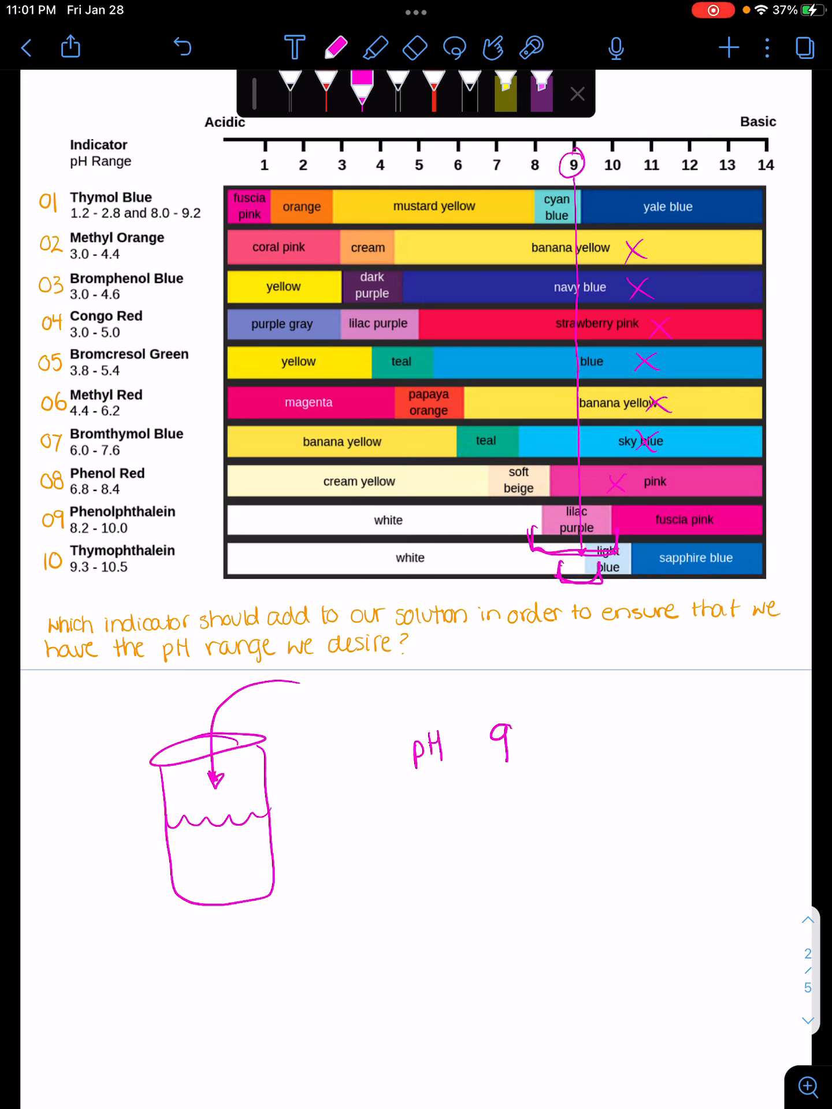
Write 'less than' notes in red, then erase the crosses, beaker and notes
left_click(416, 47)
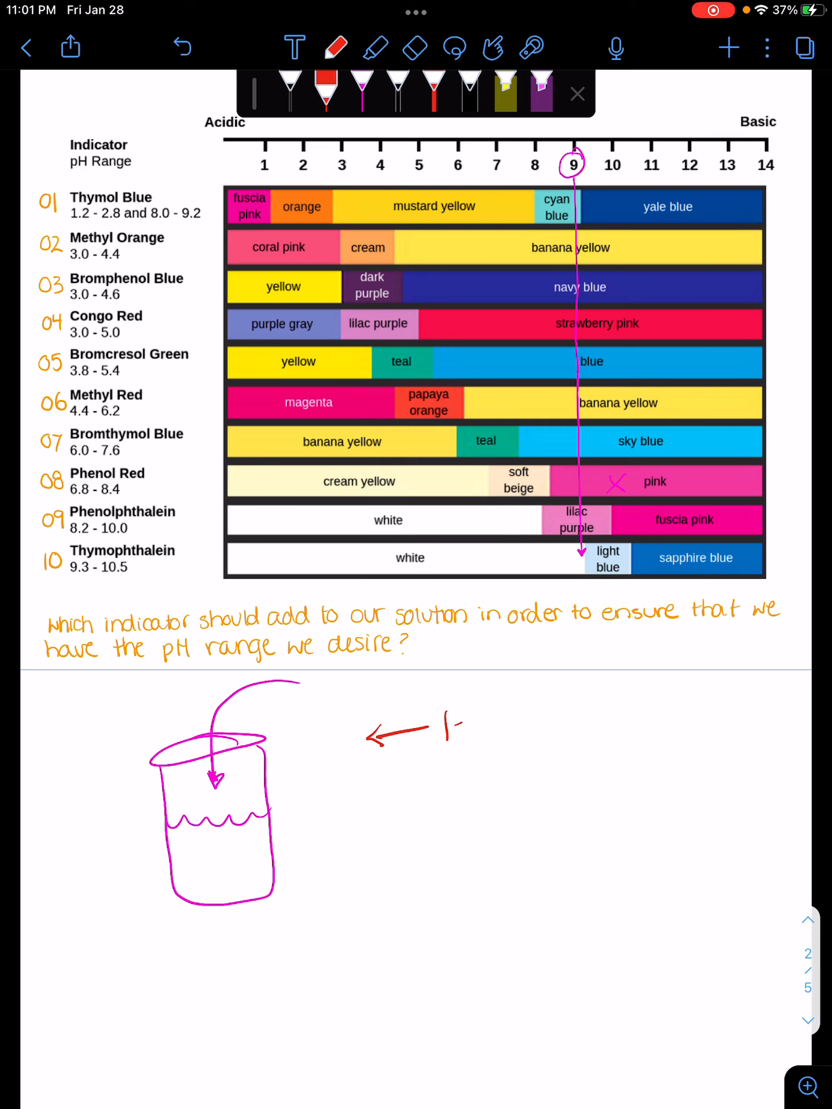
type("less than")
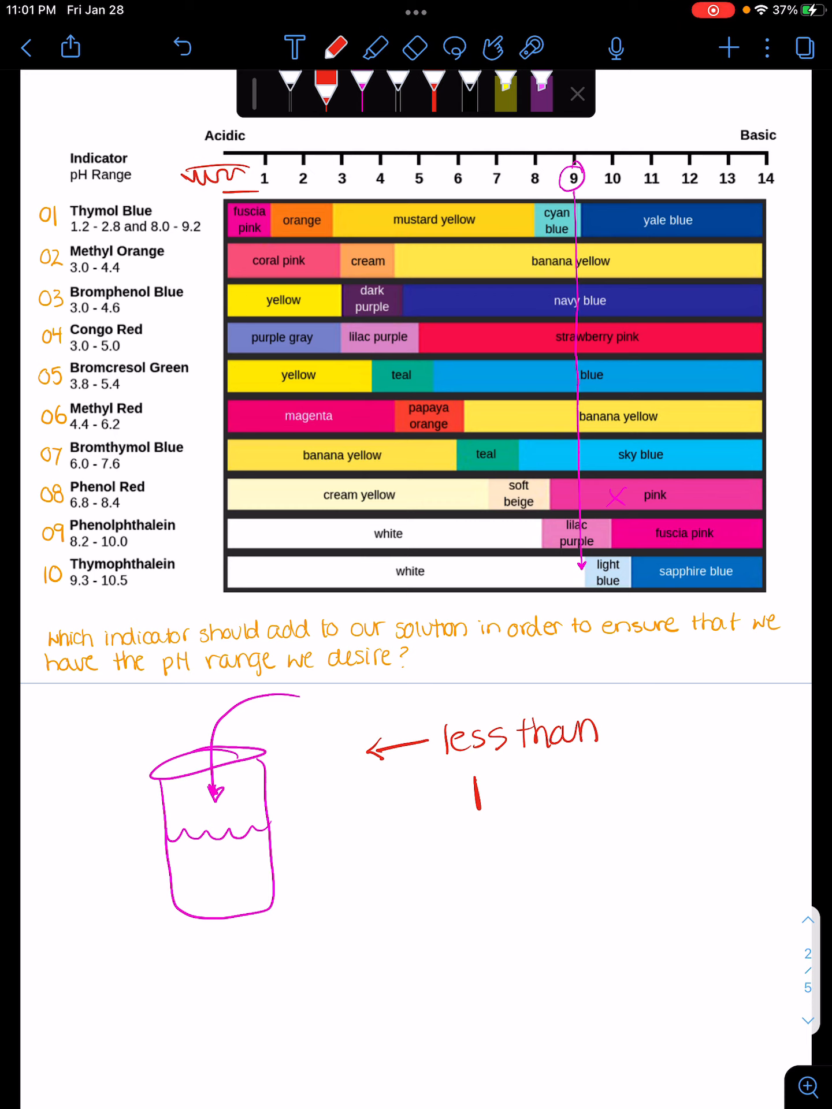
left_click(415, 47)
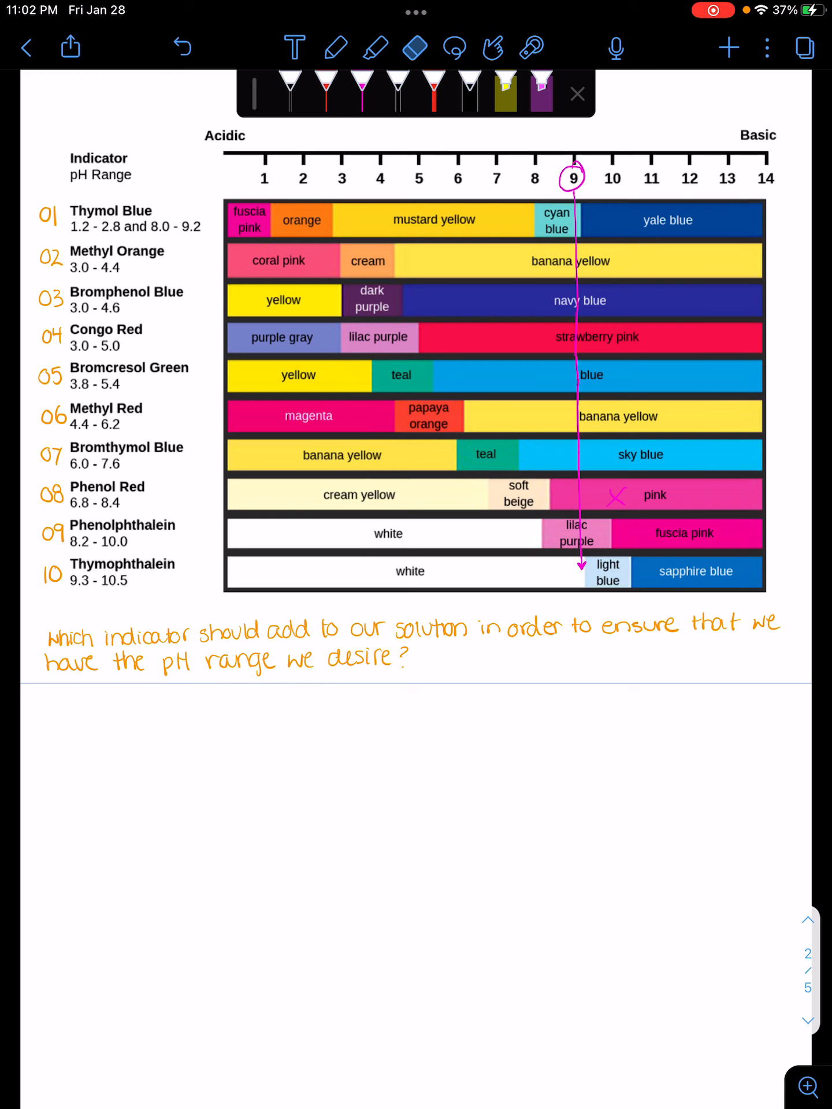
Undo the box around teal and remove the pH 9 circle and line
left_click(335, 47)
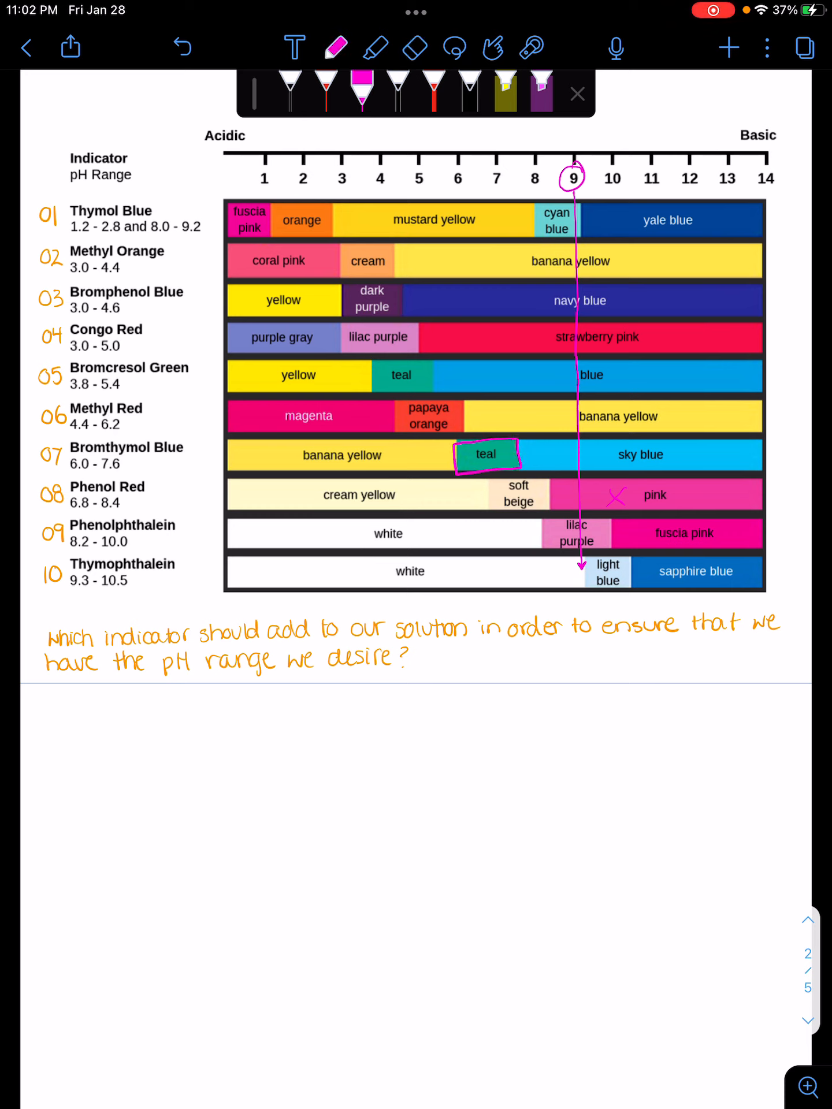
left_click(486, 455)
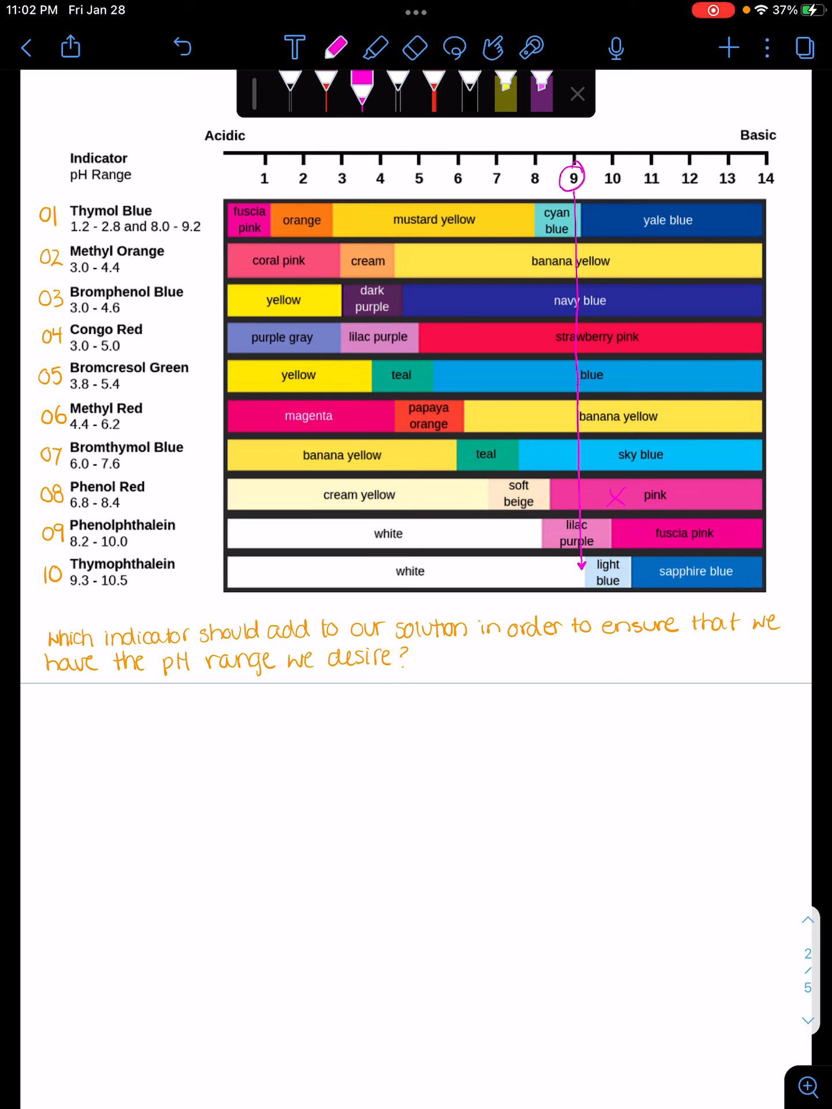
left_click(416, 48)
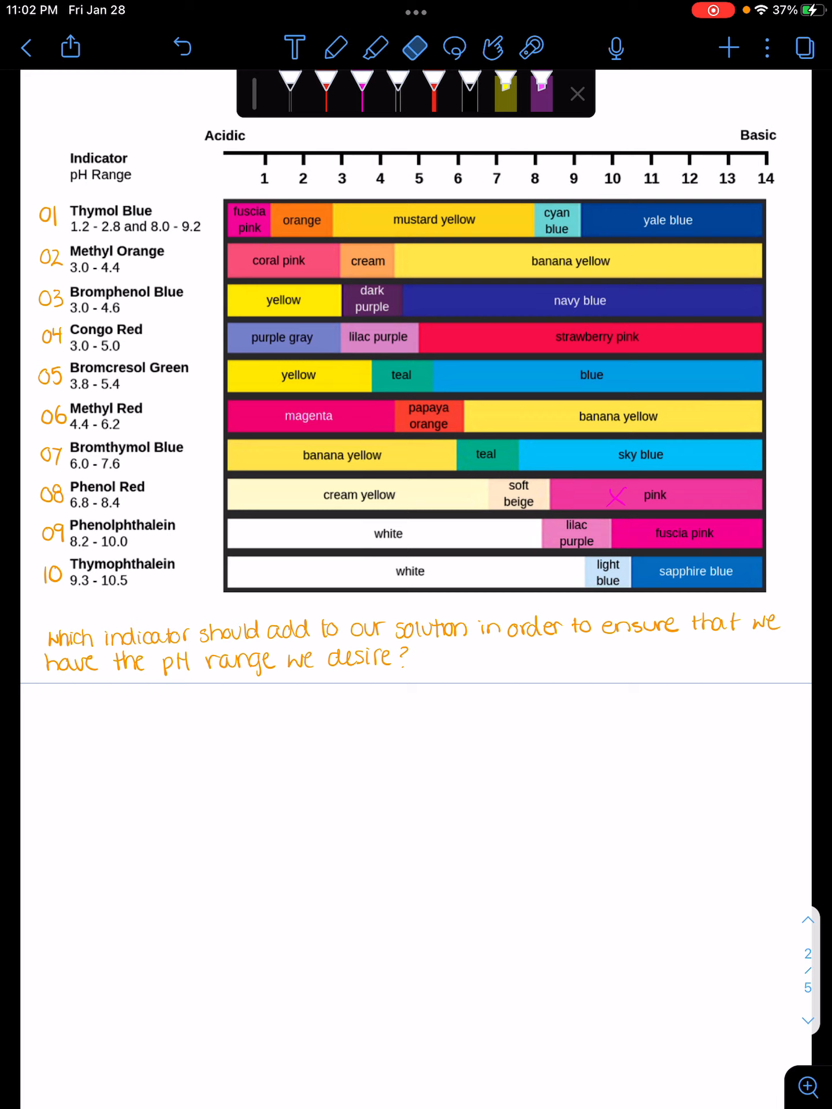
Circle pH 4 in pink and undo the stray scribbles over the chart
left_click(336, 47)
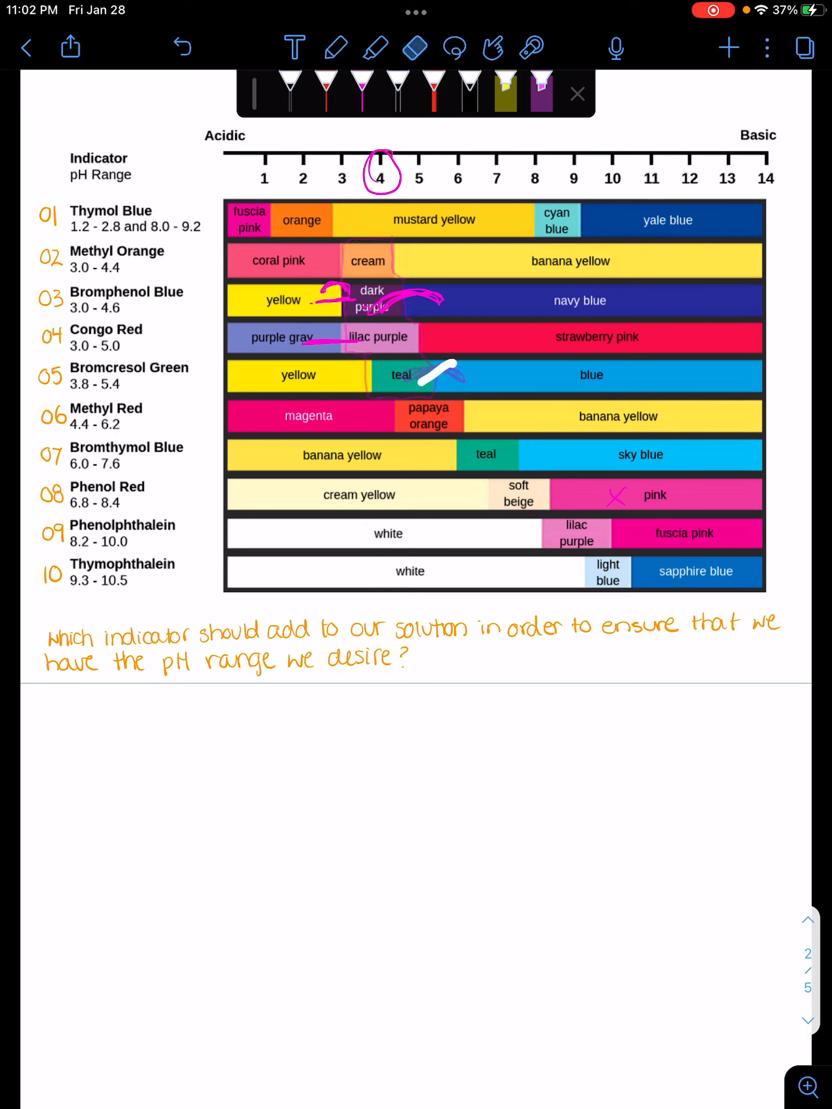
left_click(415, 48)
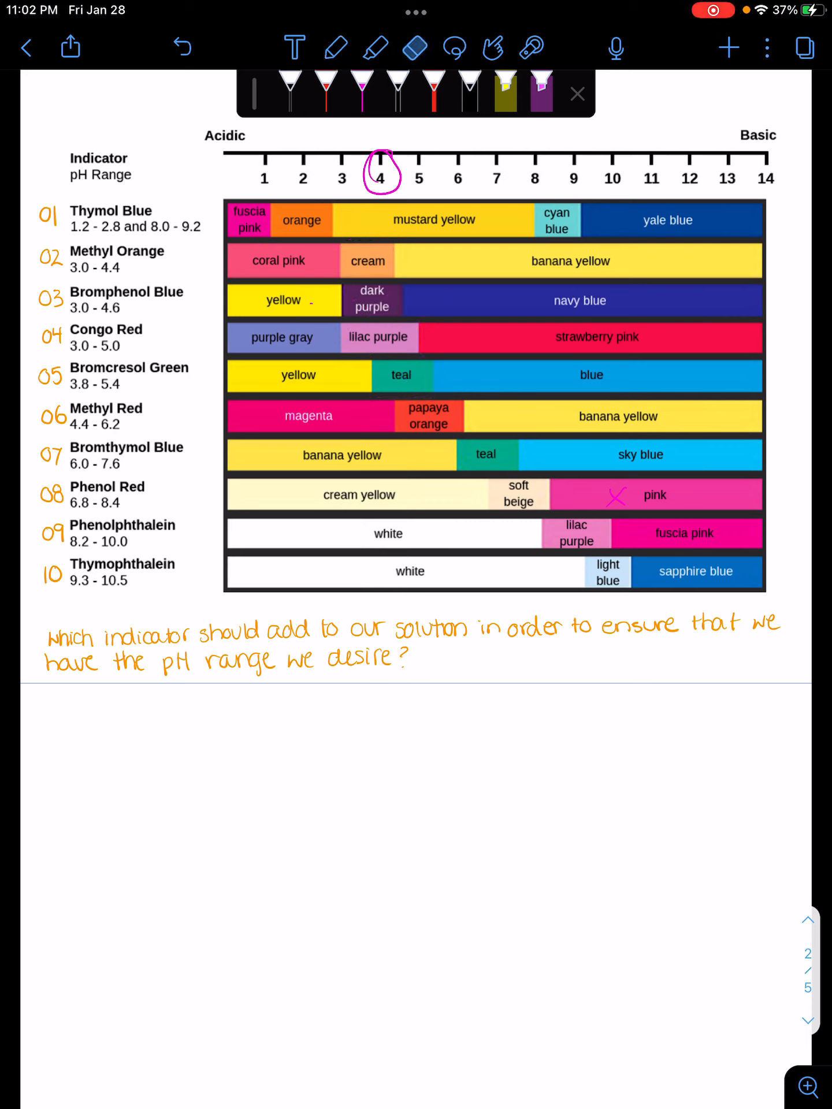